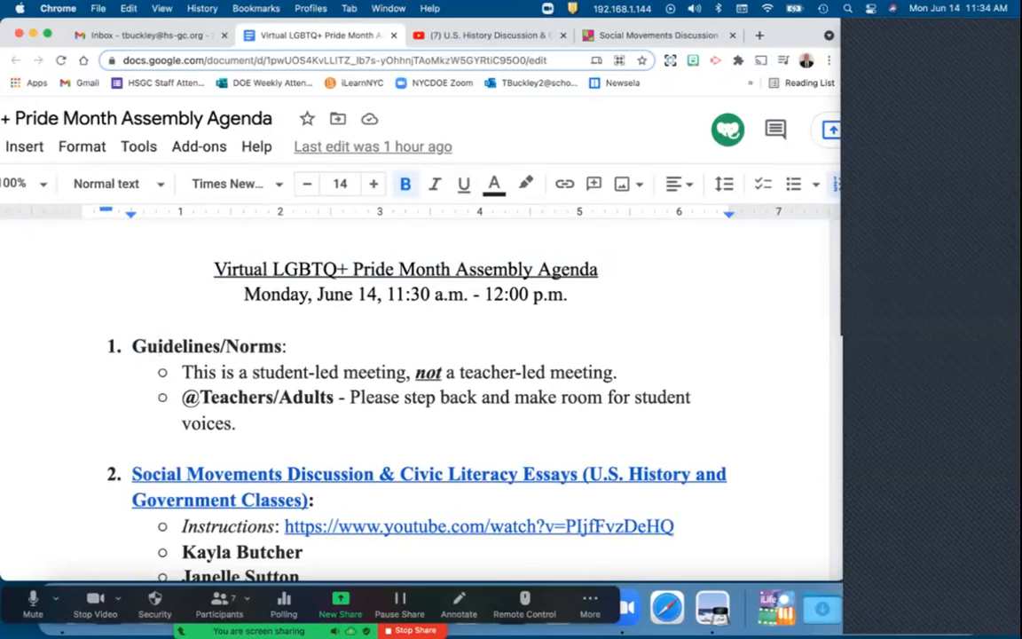
Scroll to the Civic Literacy Essays section of the agenda and follow the YouTube instructions link.
click(158, 344)
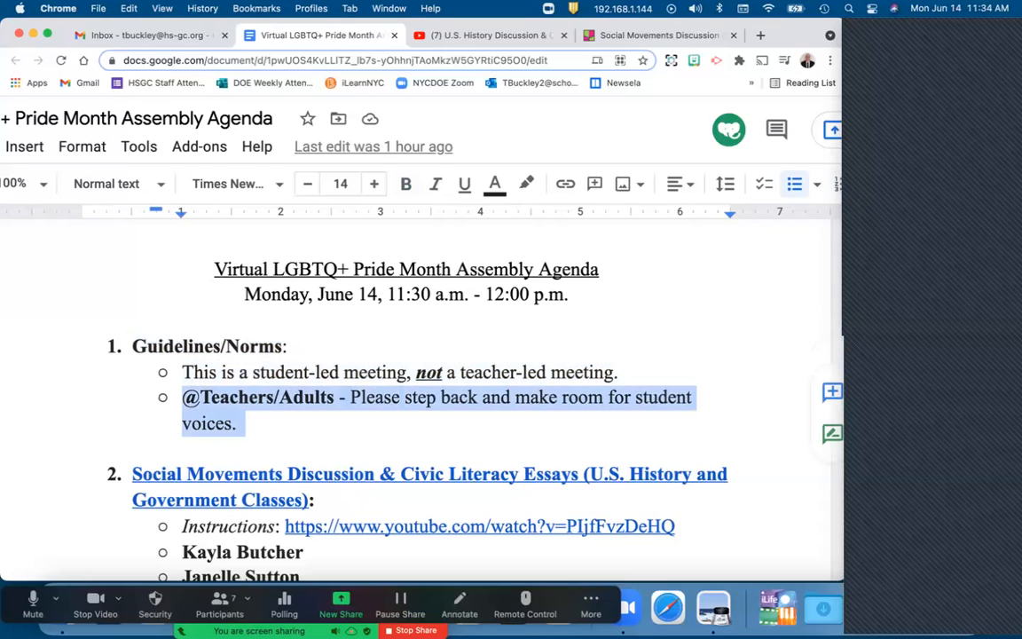
scroll(down, 3)
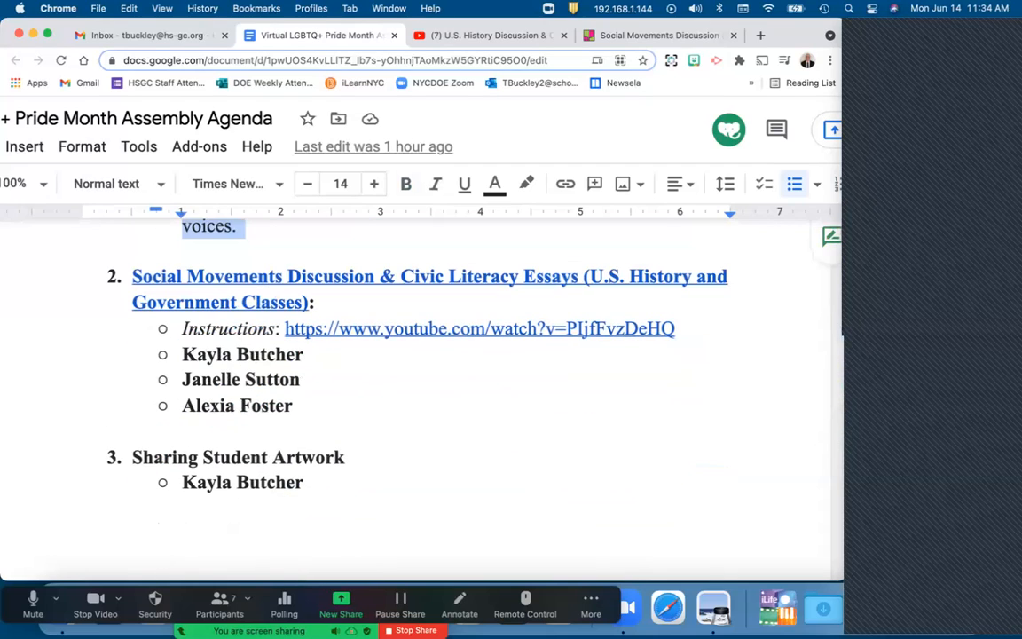
drag(181, 328, 293, 404)
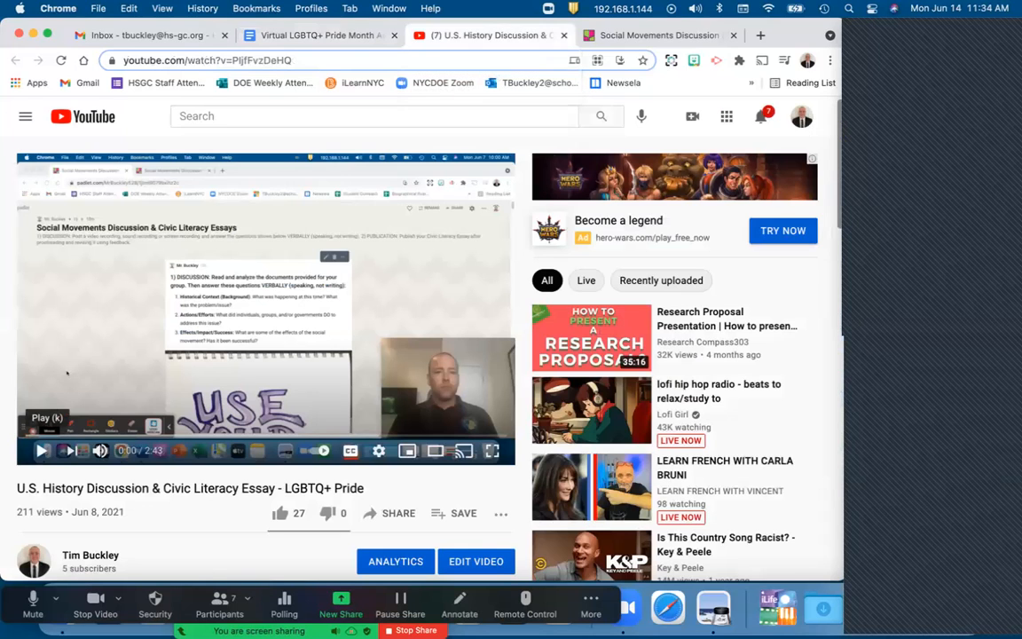
Play the U.S. History Discussion & Civic Literacy Essay video through to its happy pride closing.
click(41, 451)
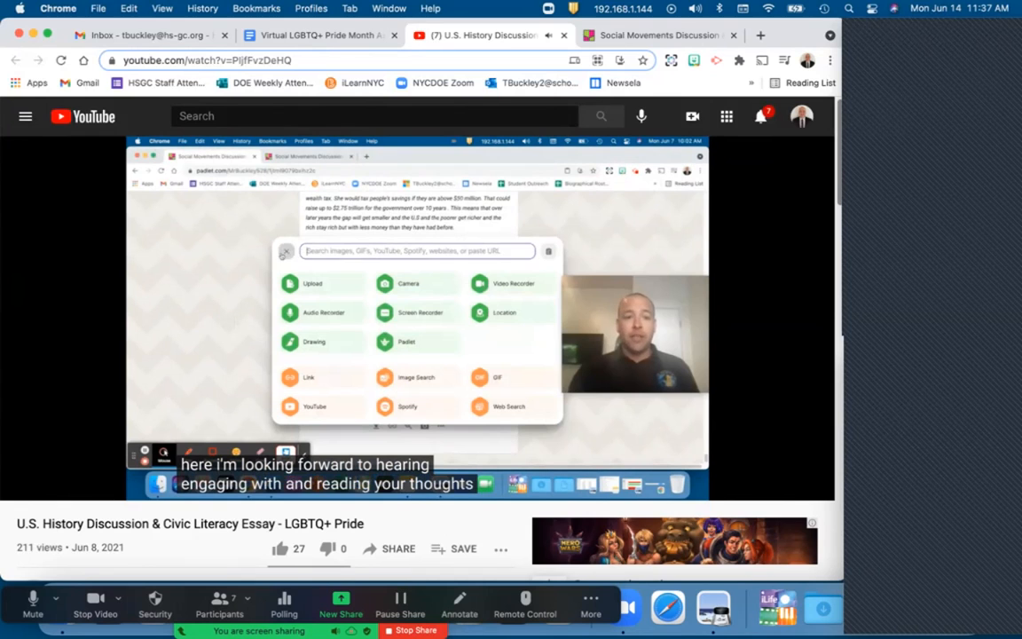
click(286, 252)
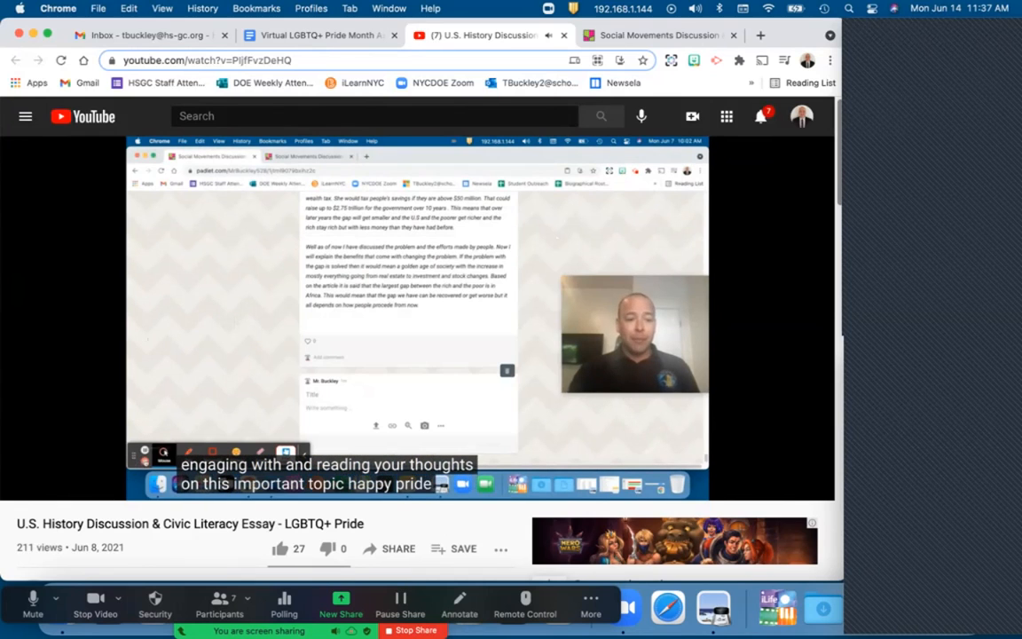
Close the finished video tab and switch to the Social Movements Discussion Padlet board.
click(660, 35)
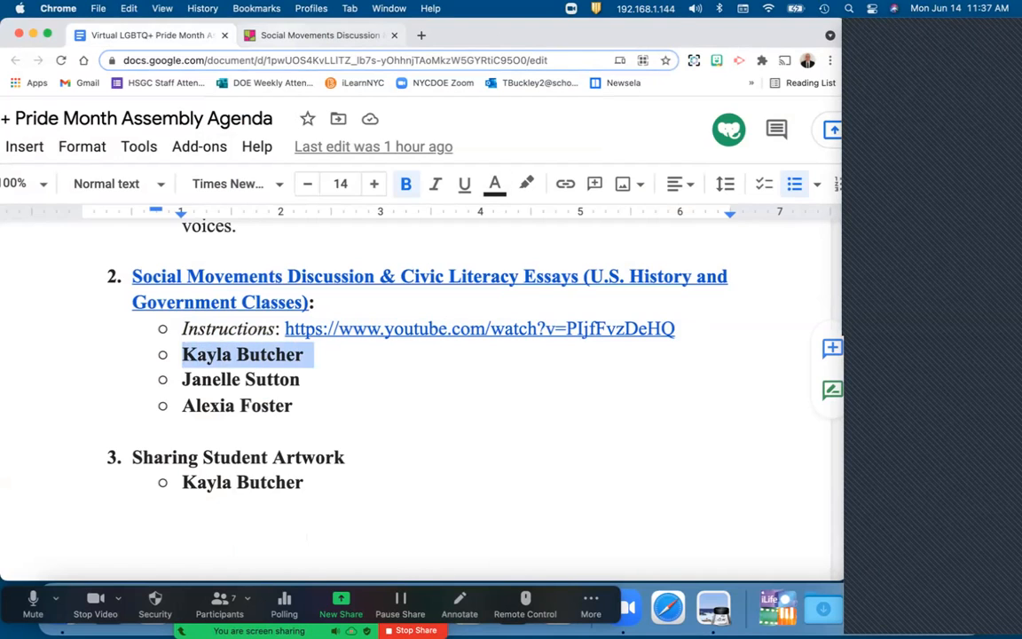
click(319, 35)
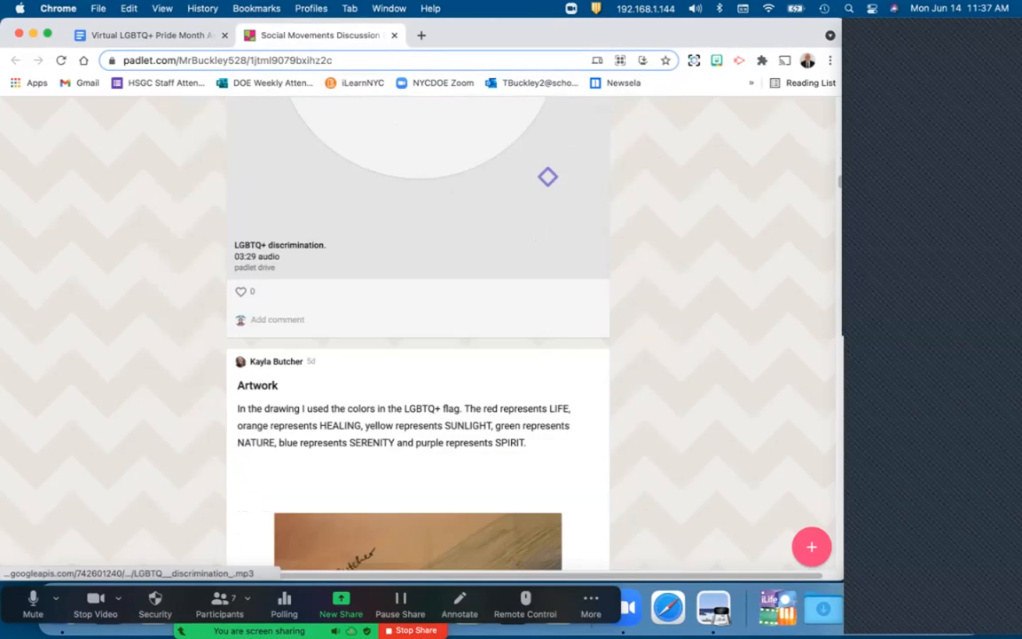
scroll(down, 3)
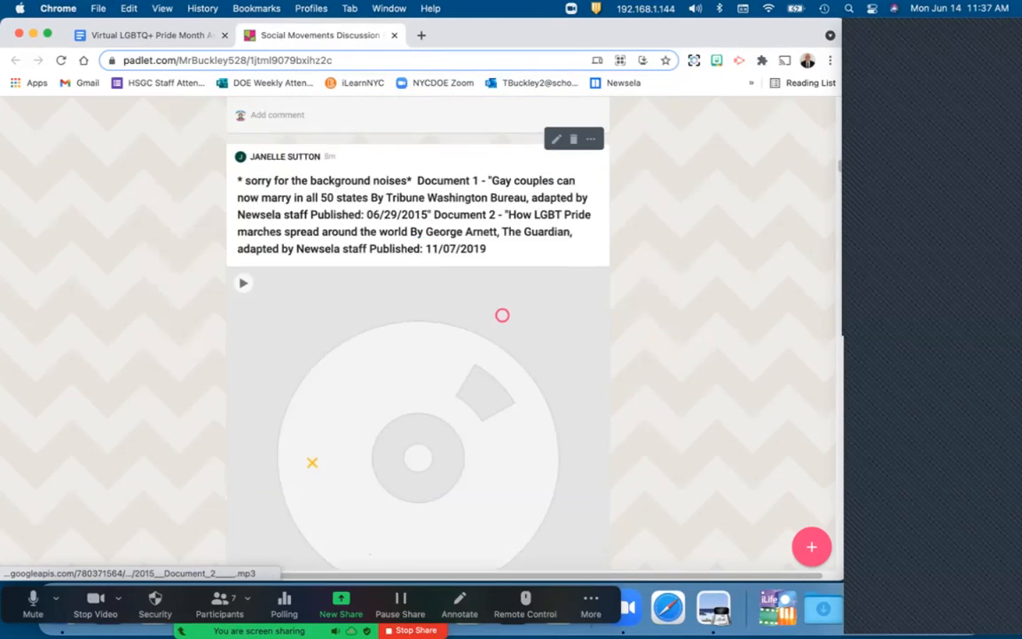
scroll(down, 3)
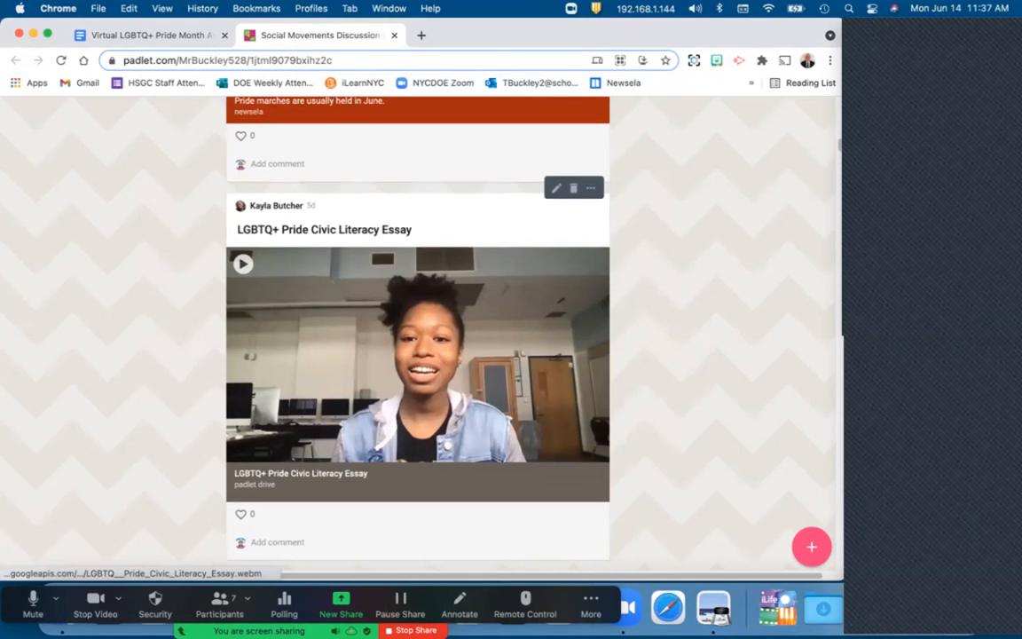
click(241, 263)
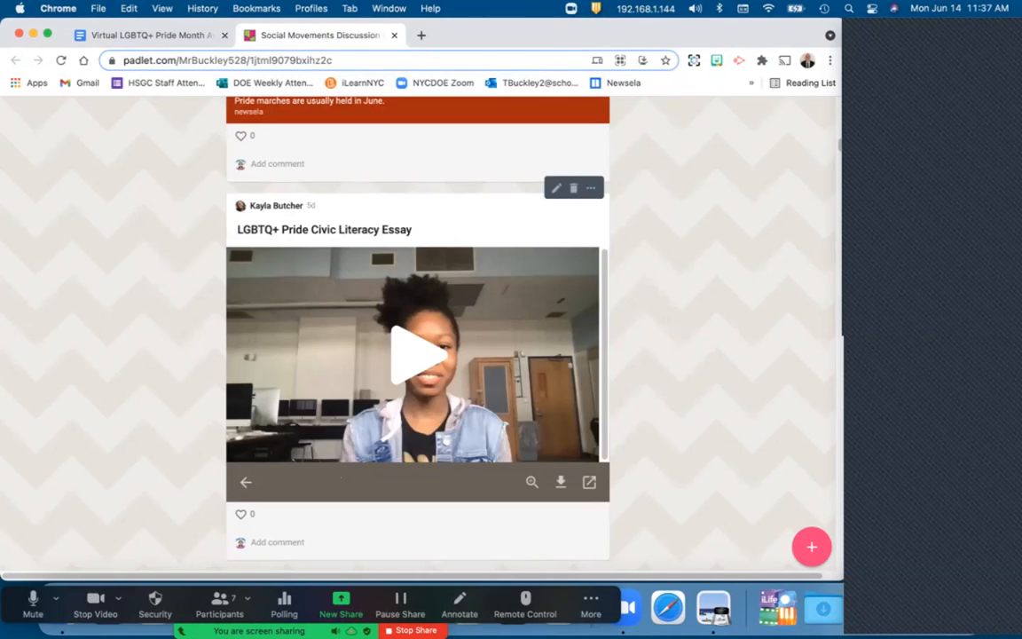
click(417, 355)
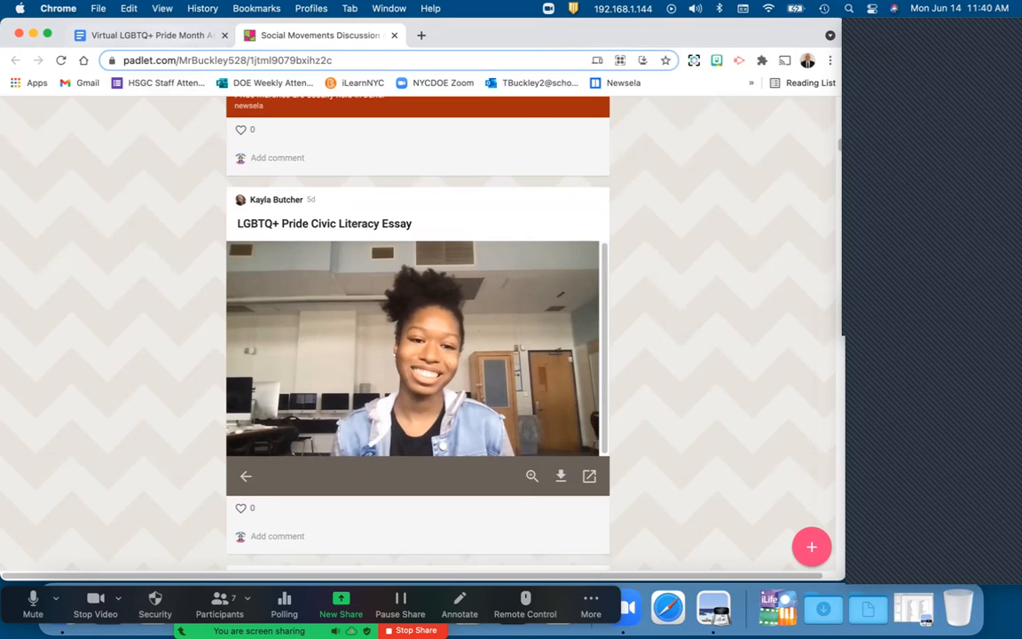
click(145, 36)
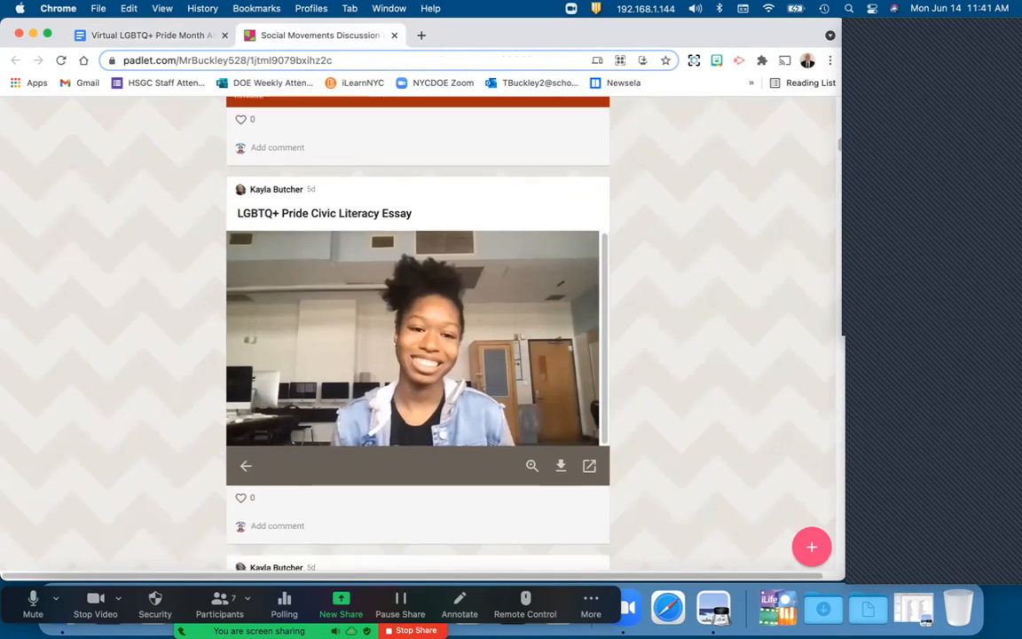
scroll(down, 3)
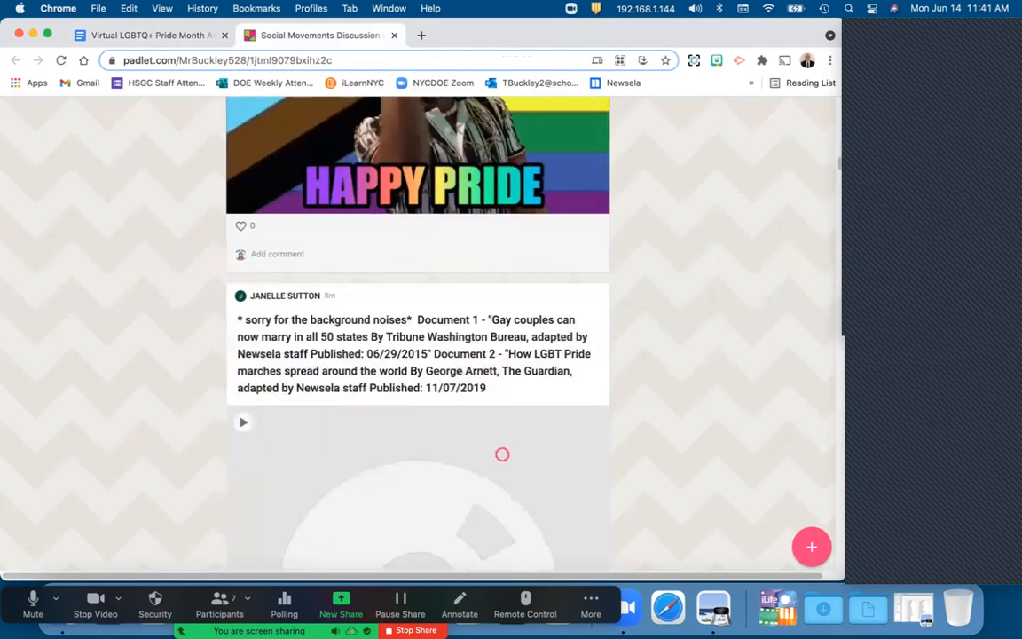
scroll(down, 3)
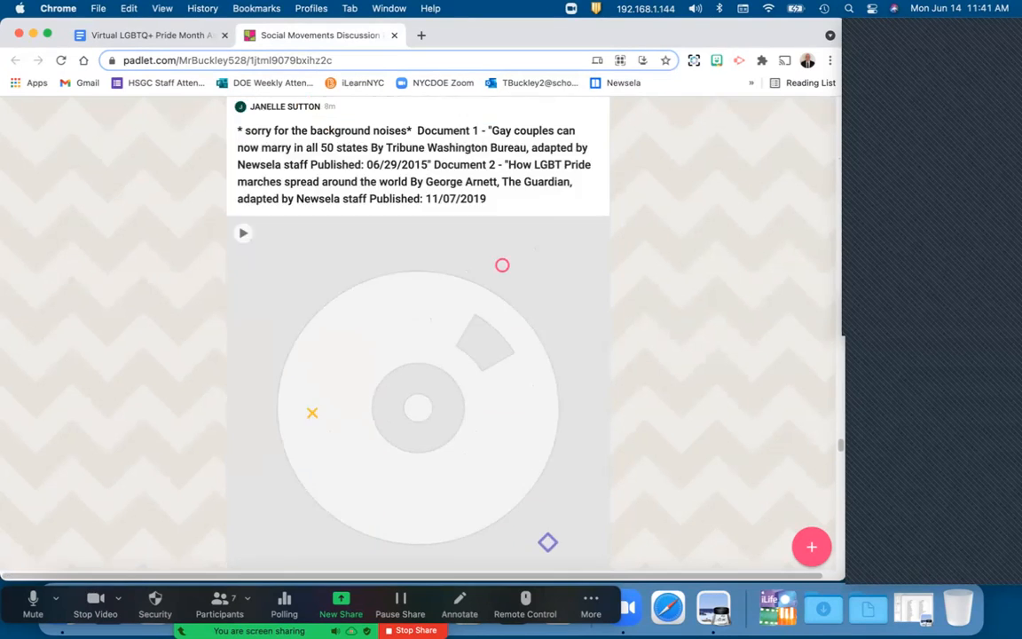
scroll(down, 3)
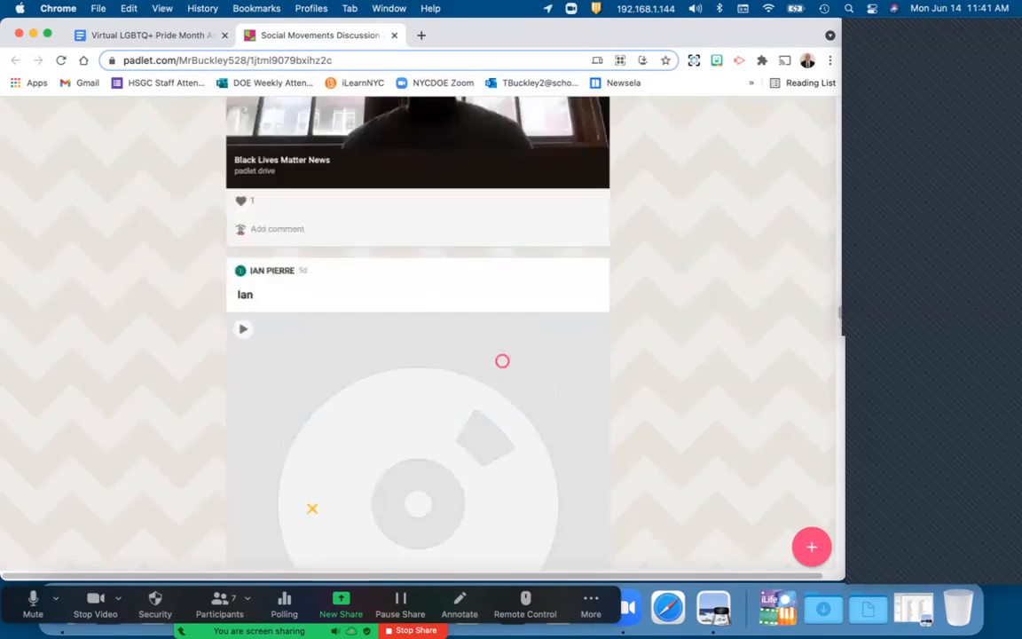
scroll(down, 3)
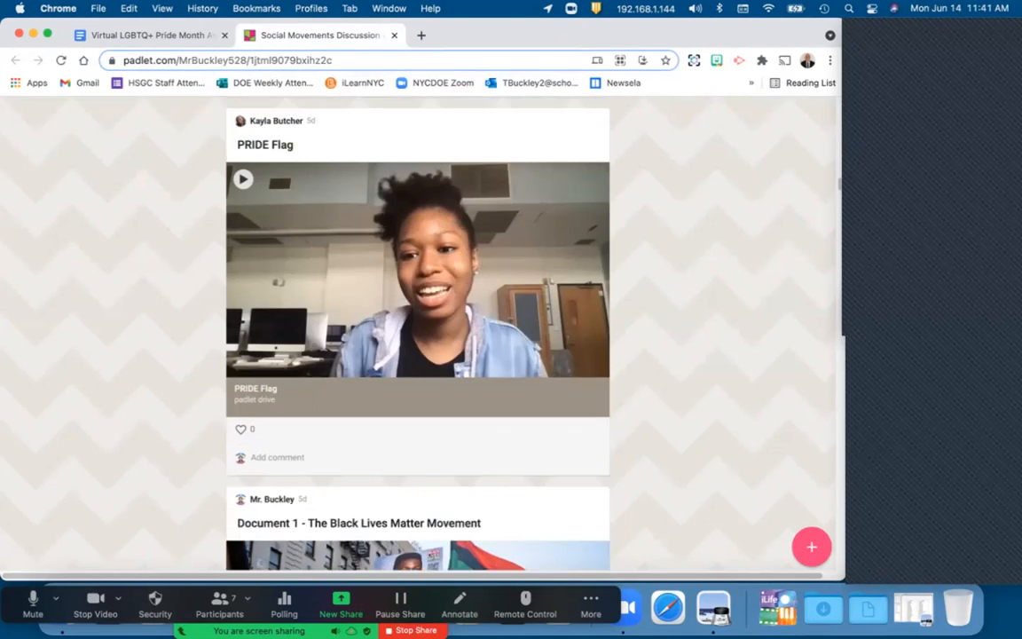
scroll(down, 3)
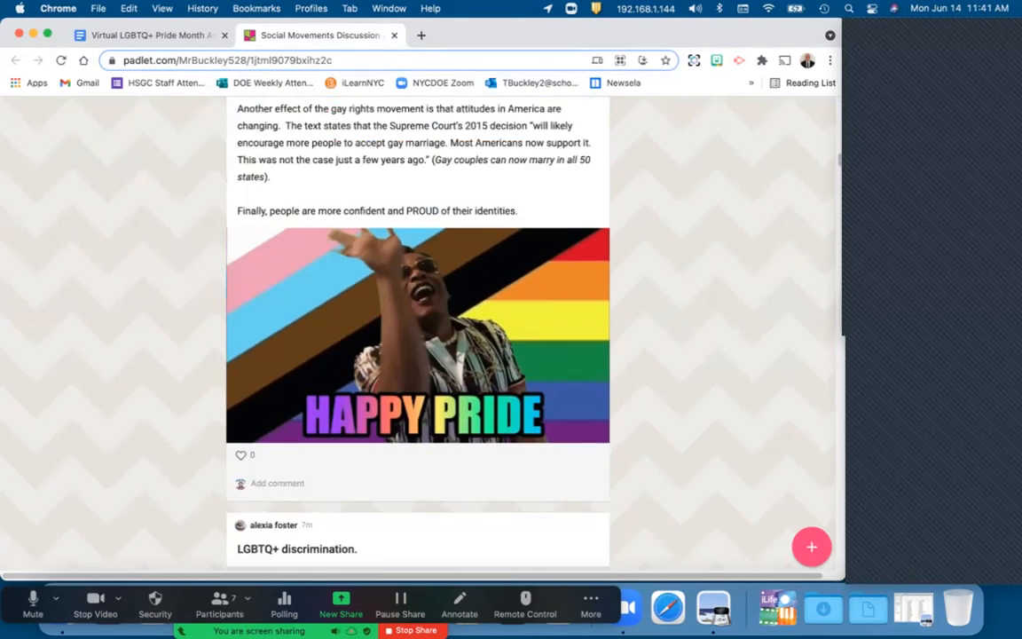
scroll(down, 3)
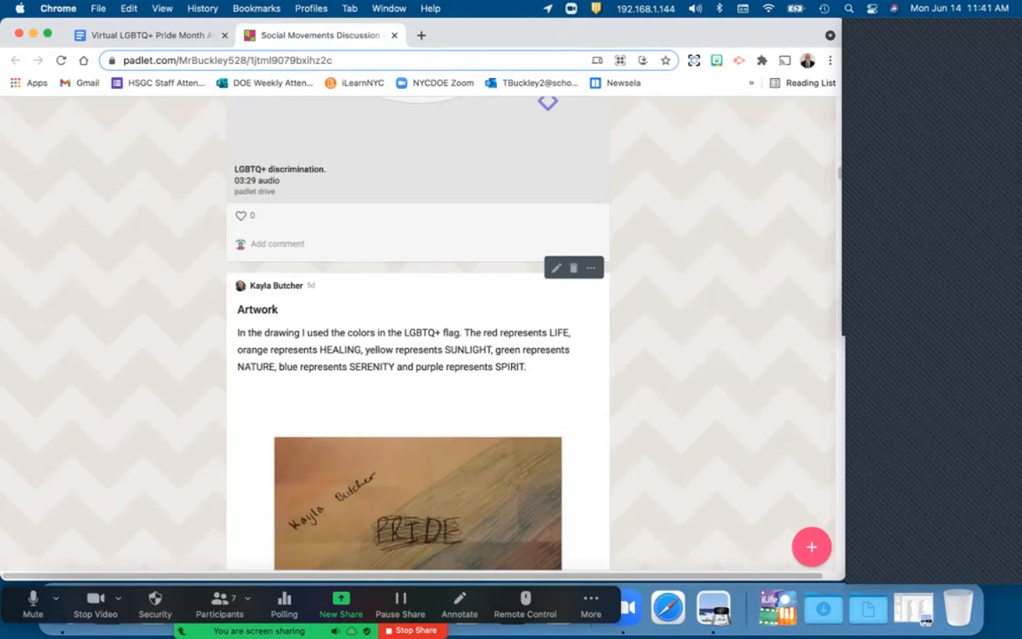
text(janelle)
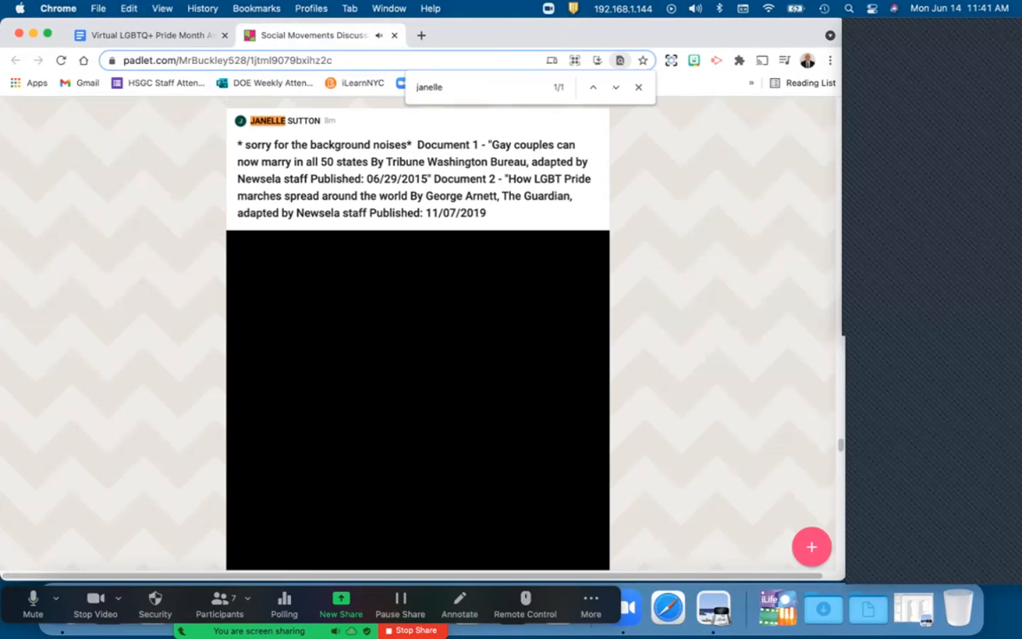
click(639, 87)
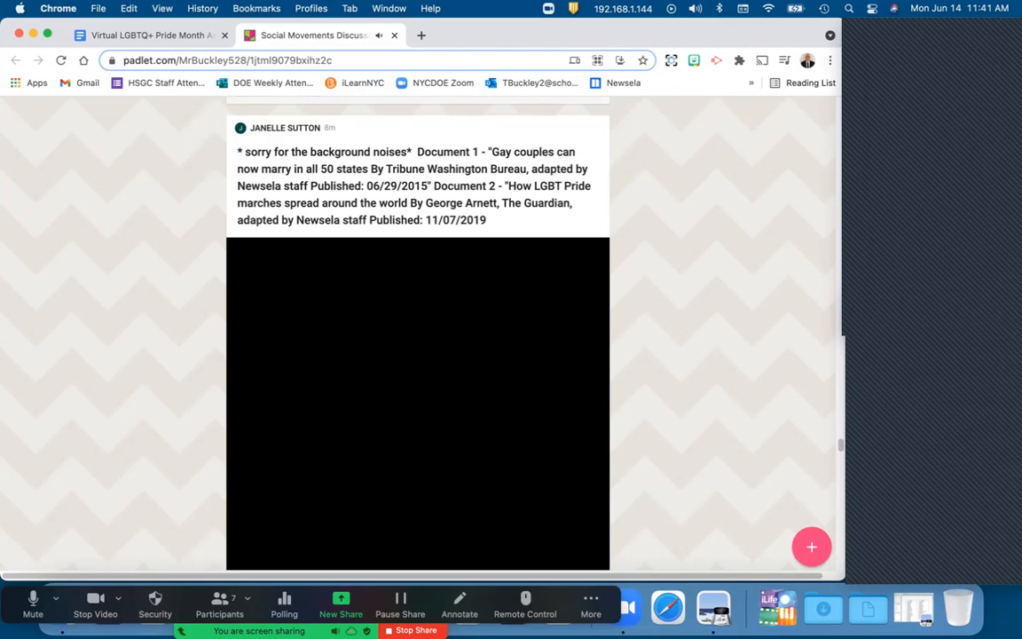
scroll(down, 3)
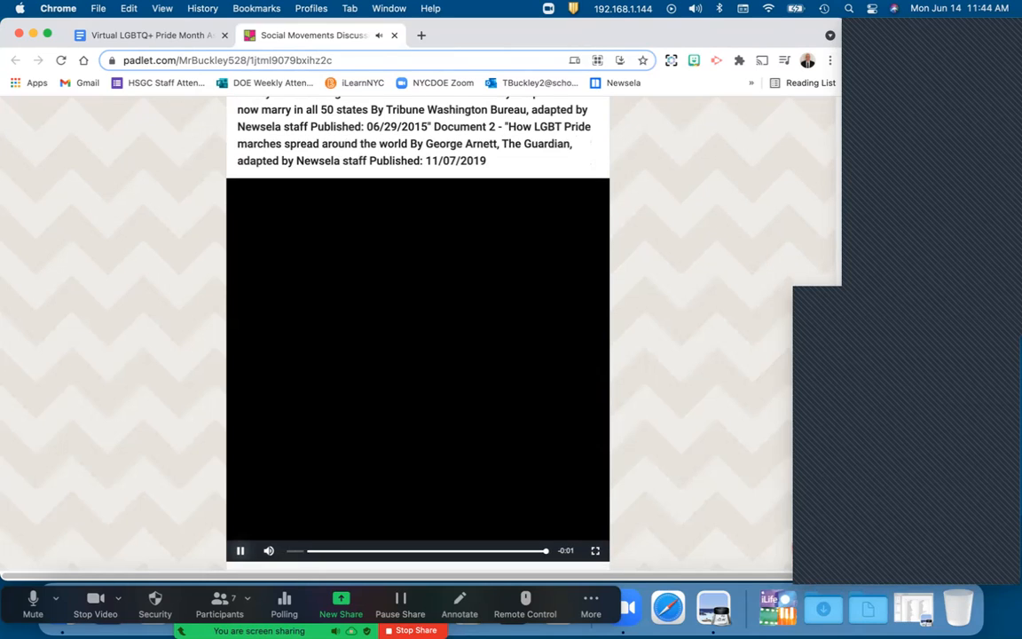
click(239, 550)
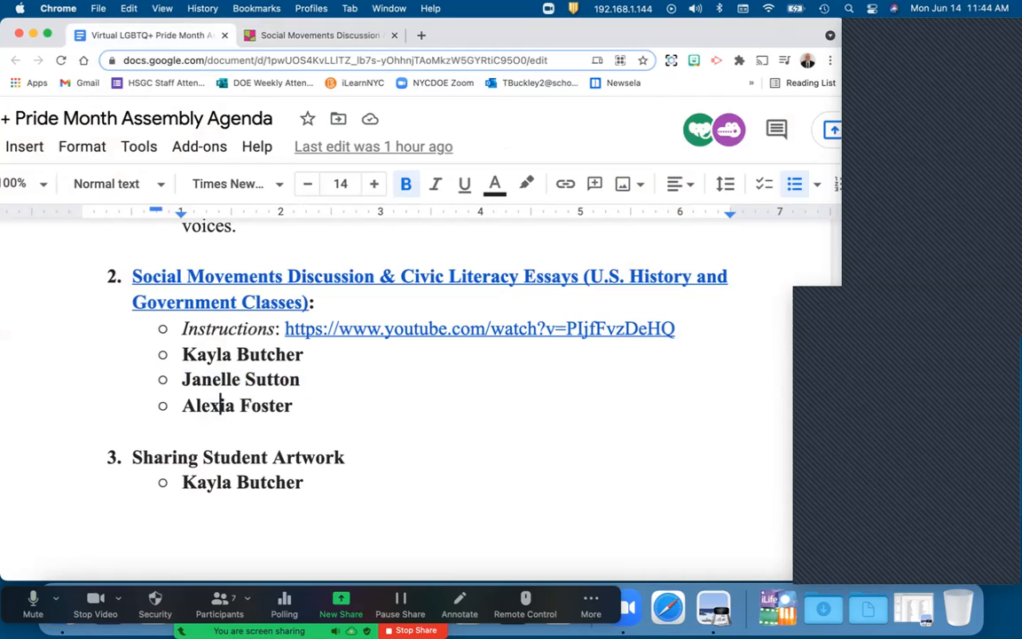
double_click(237, 405)
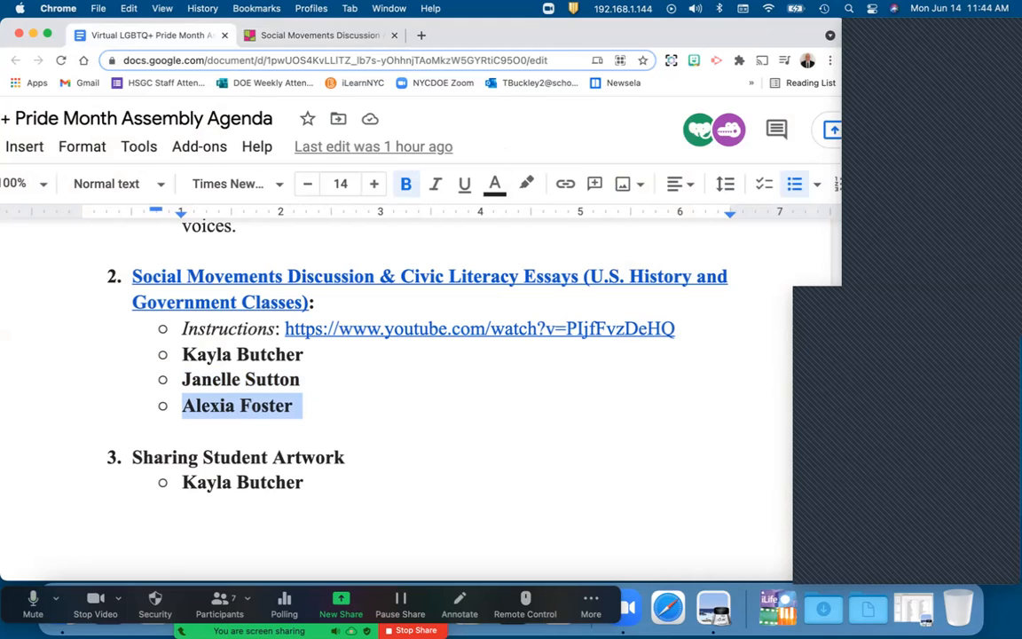
click(319, 35)
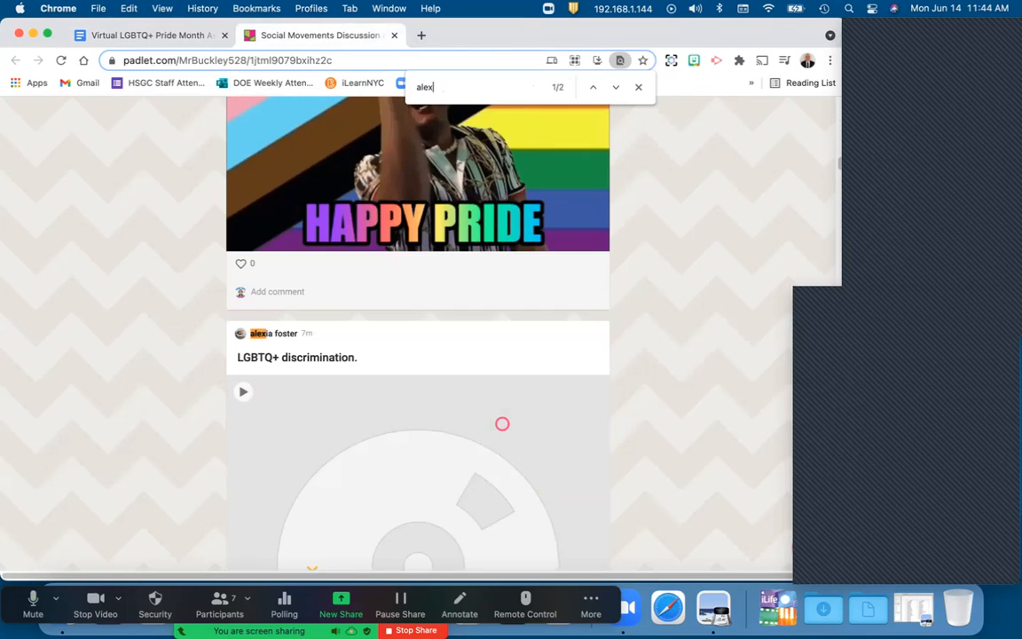
text(ia)
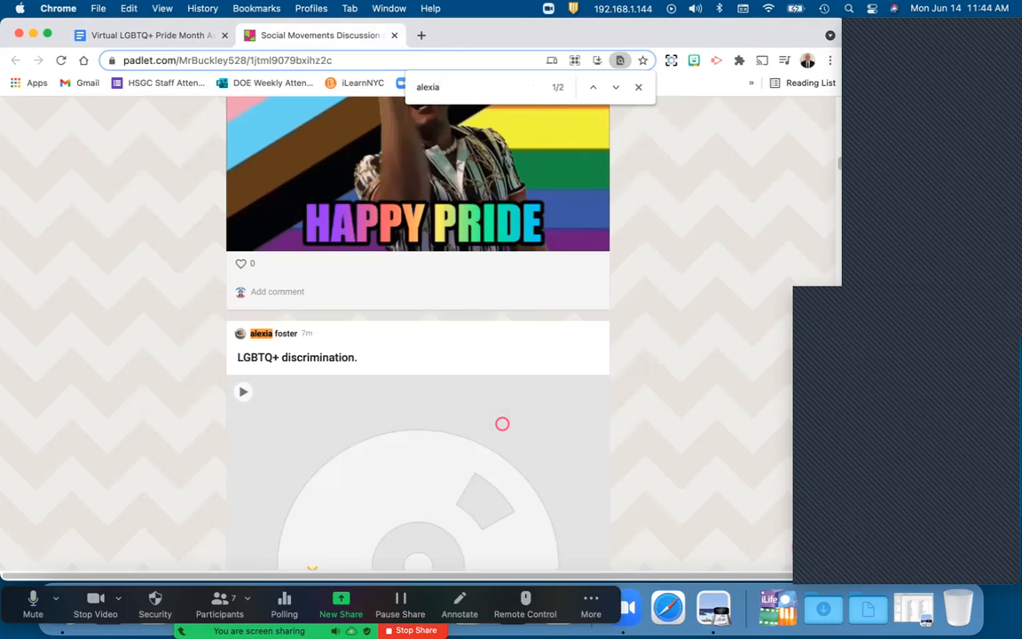
scroll(down, 3)
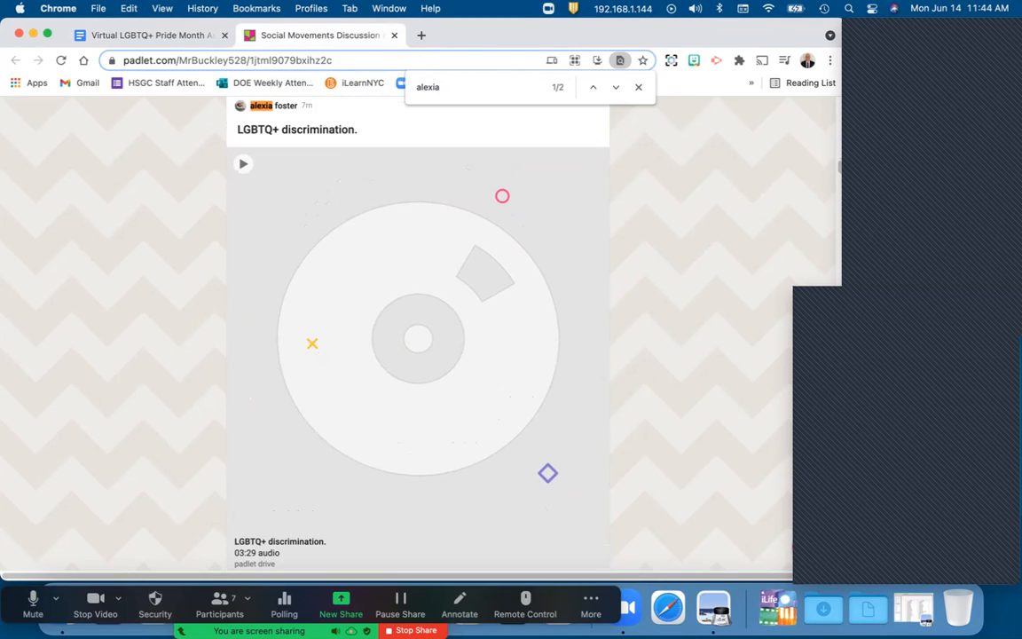
click(639, 87)
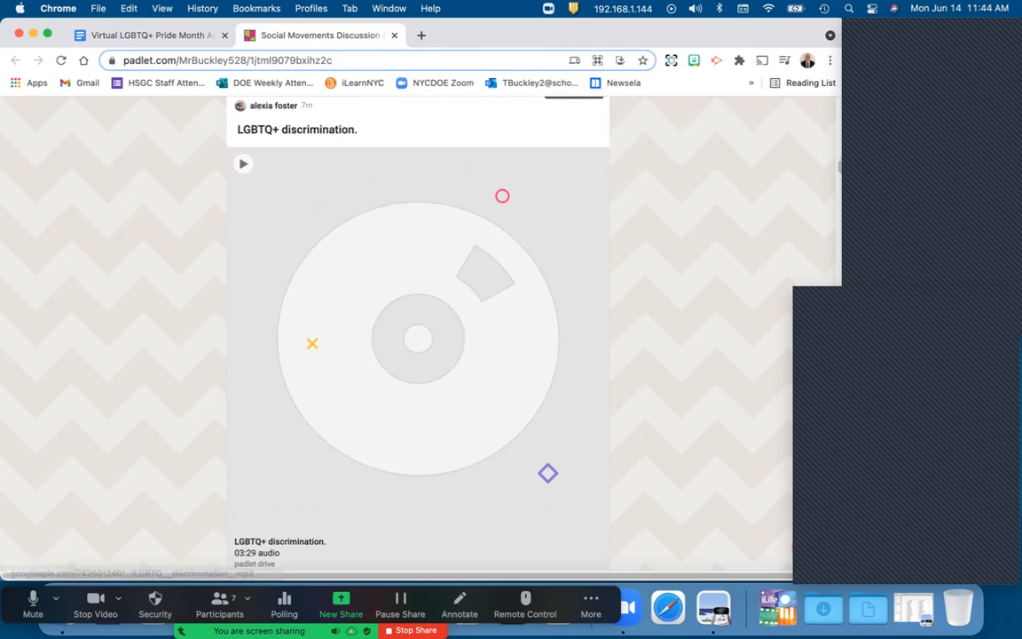
click(243, 163)
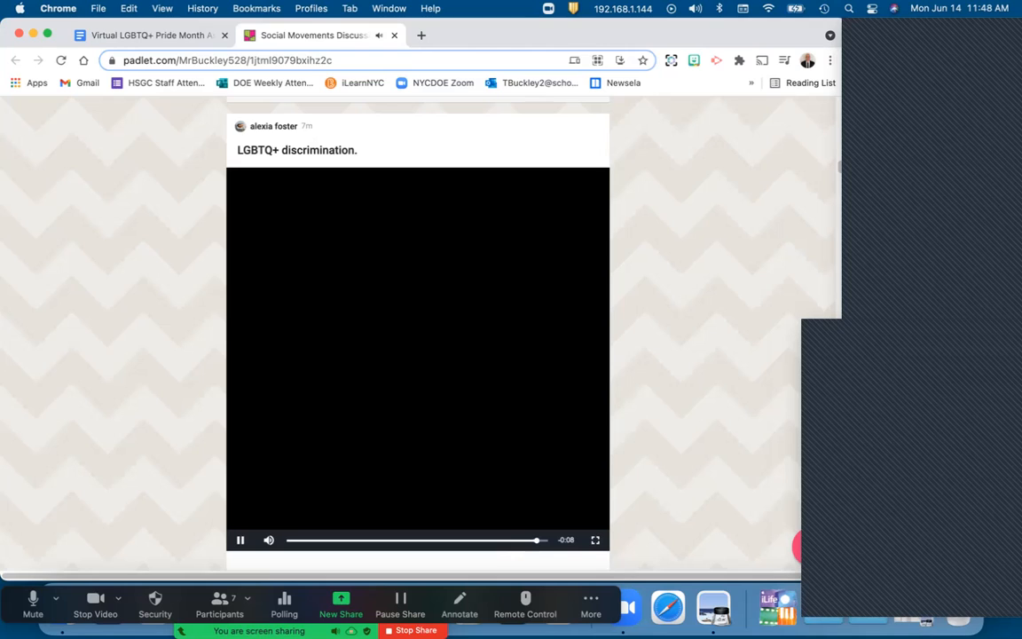
click(240, 539)
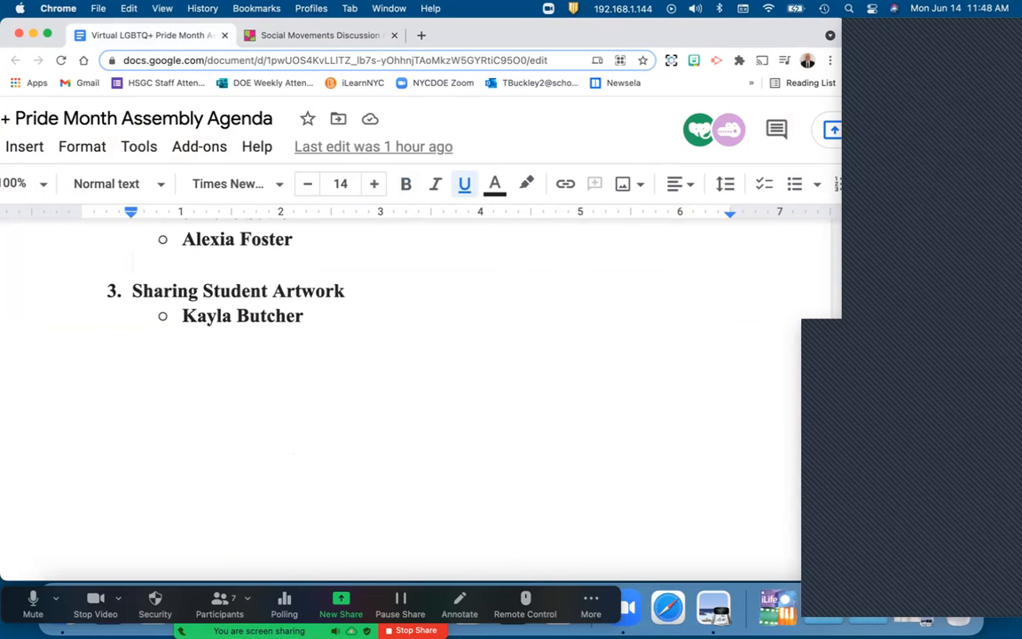
double_click(163, 291)
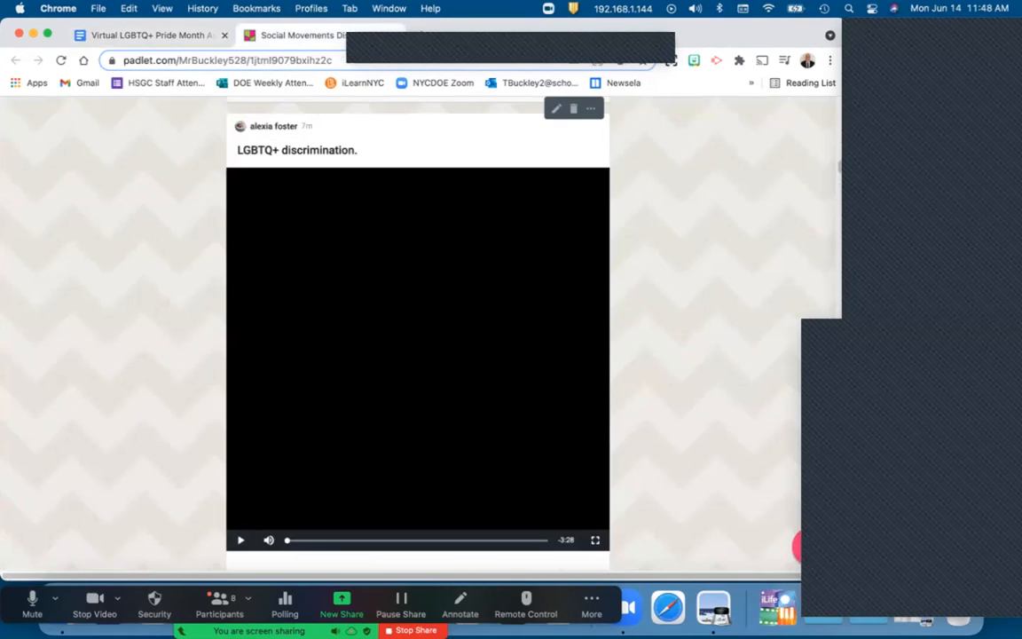
scroll(down, 3)
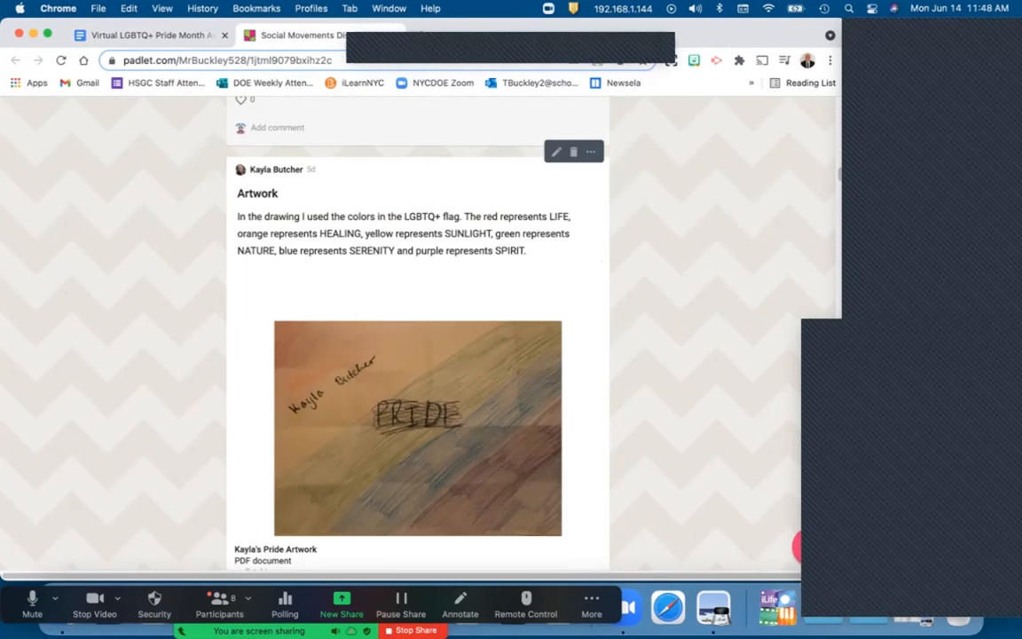
click(417, 428)
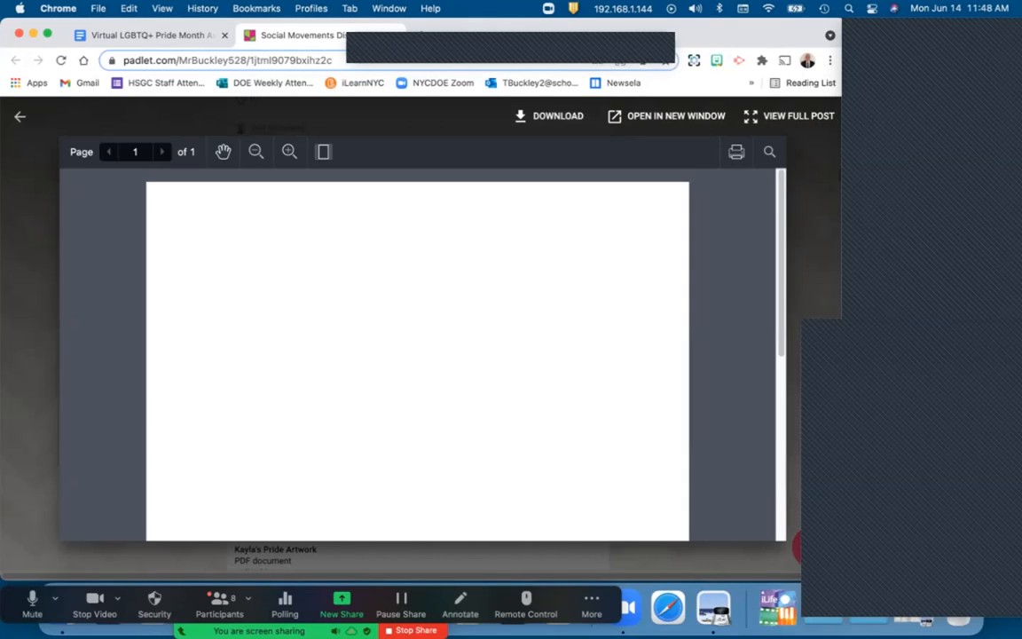
scroll(down, 3)
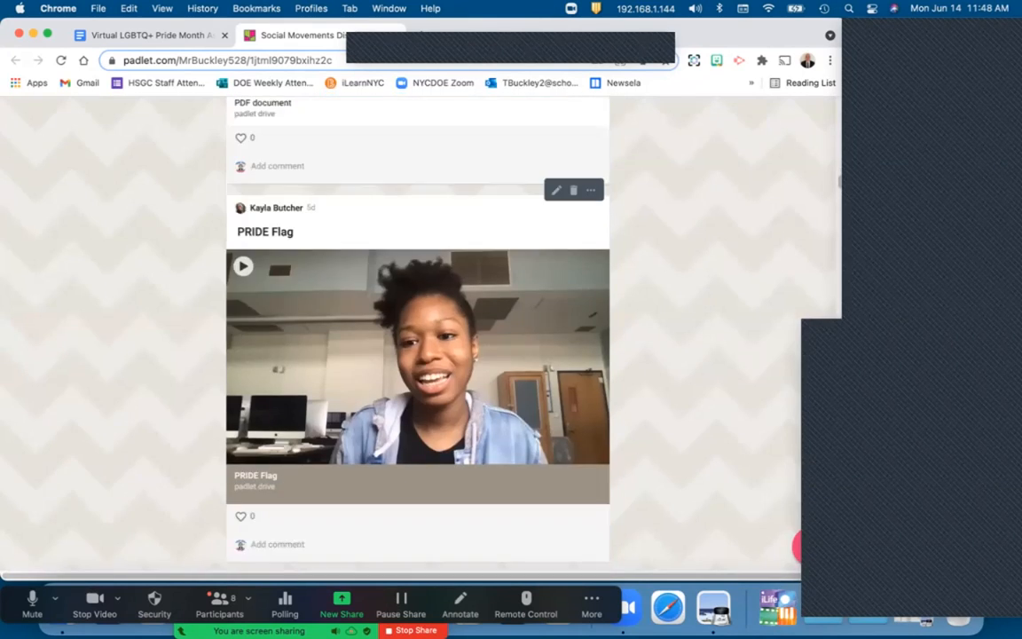
scroll(down, 3)
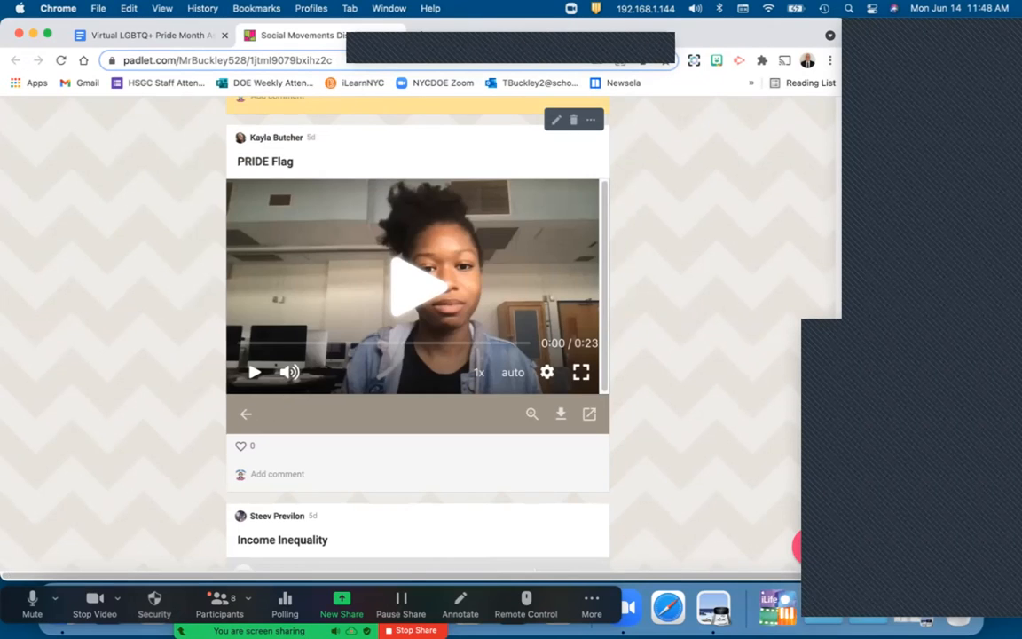
click(415, 285)
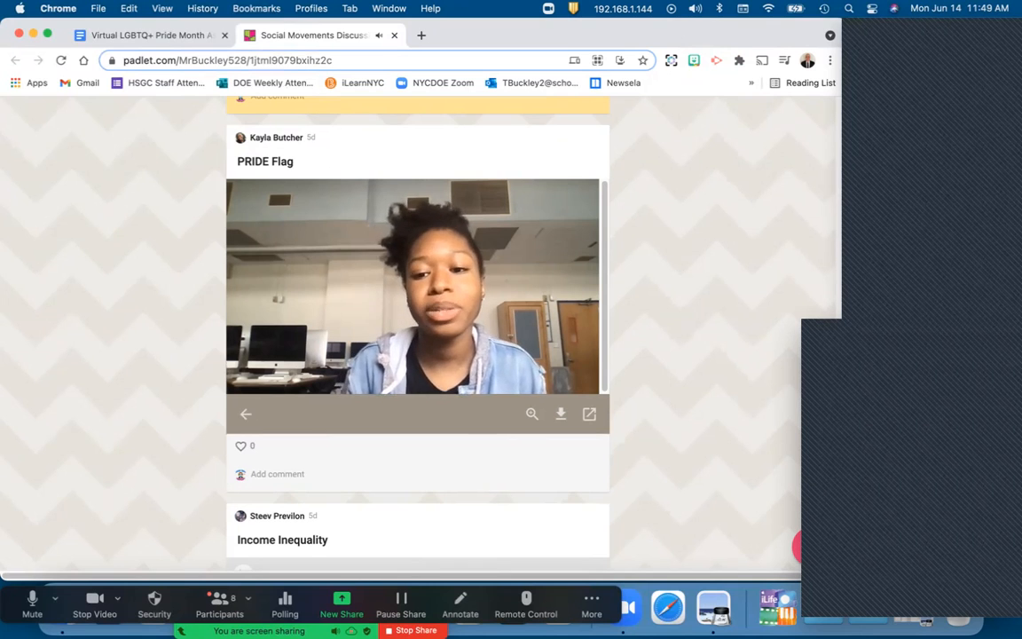
scroll(down, 3)
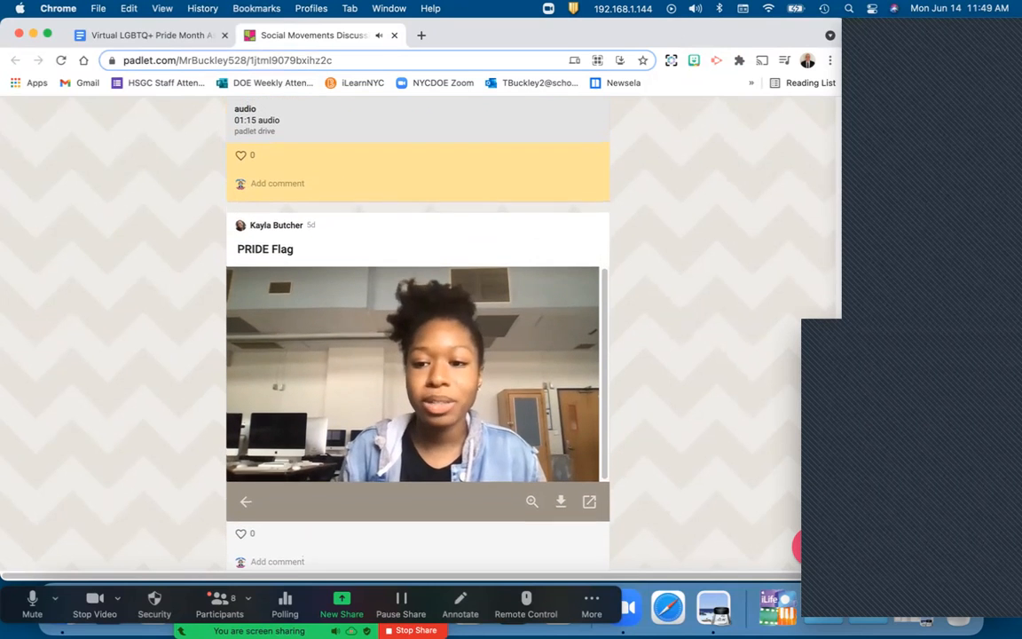
scroll(down, 3)
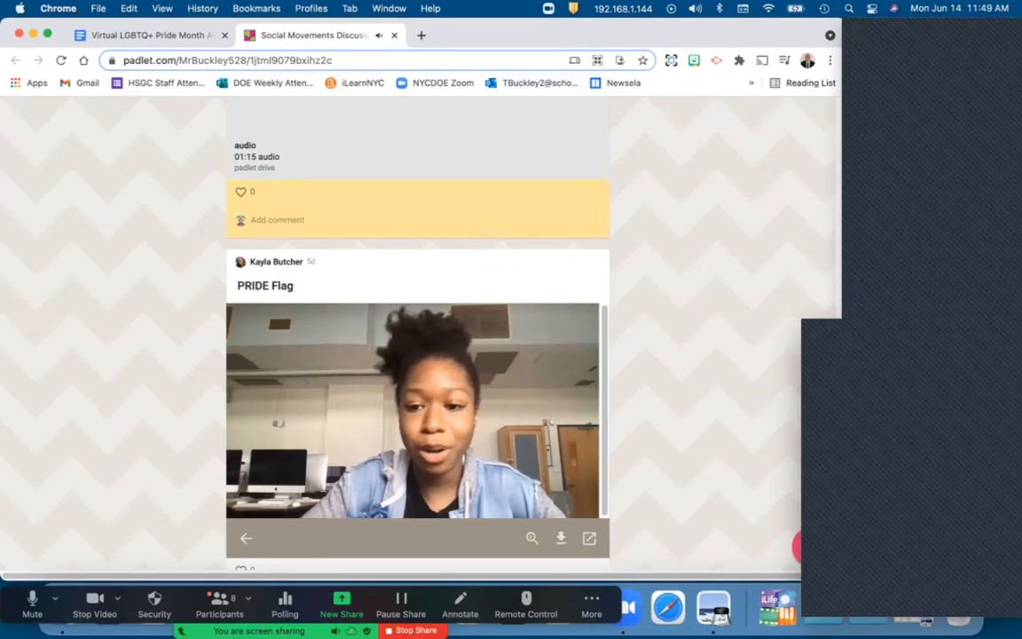
scroll(down, 3)
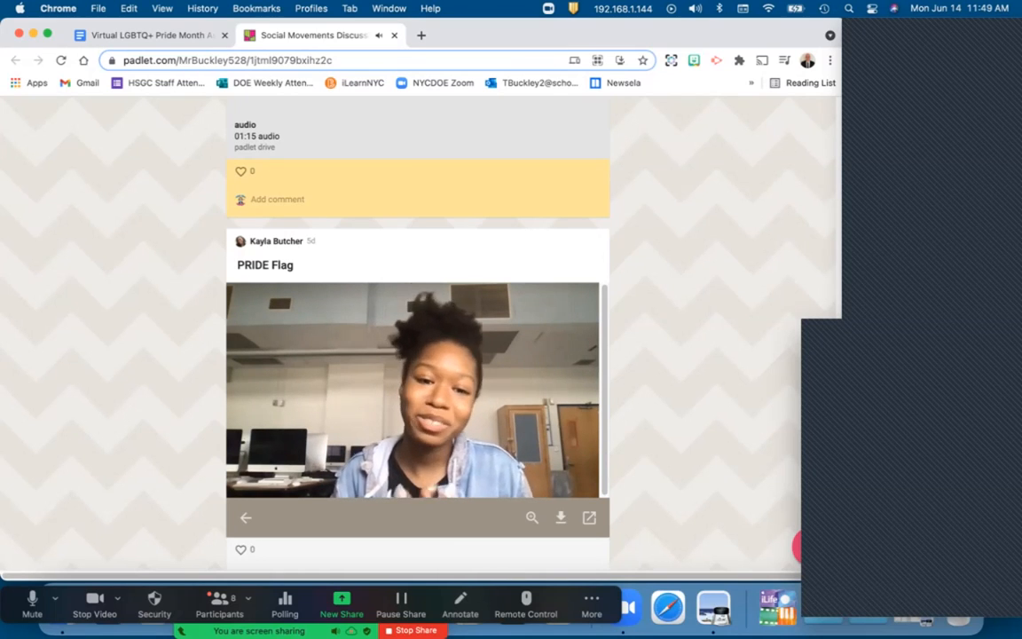
click(412, 390)
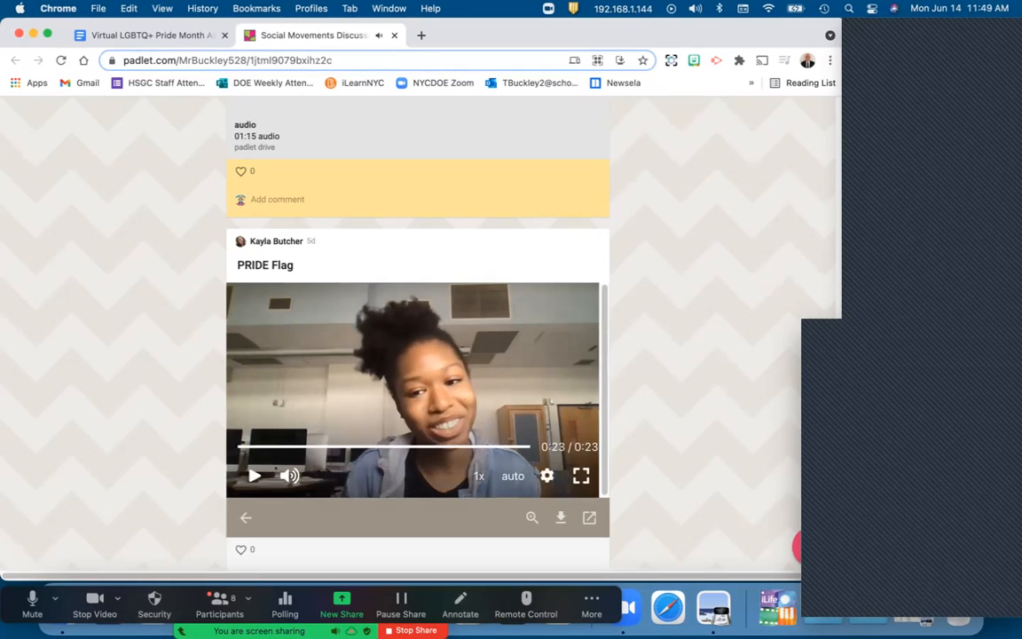
click(149, 36)
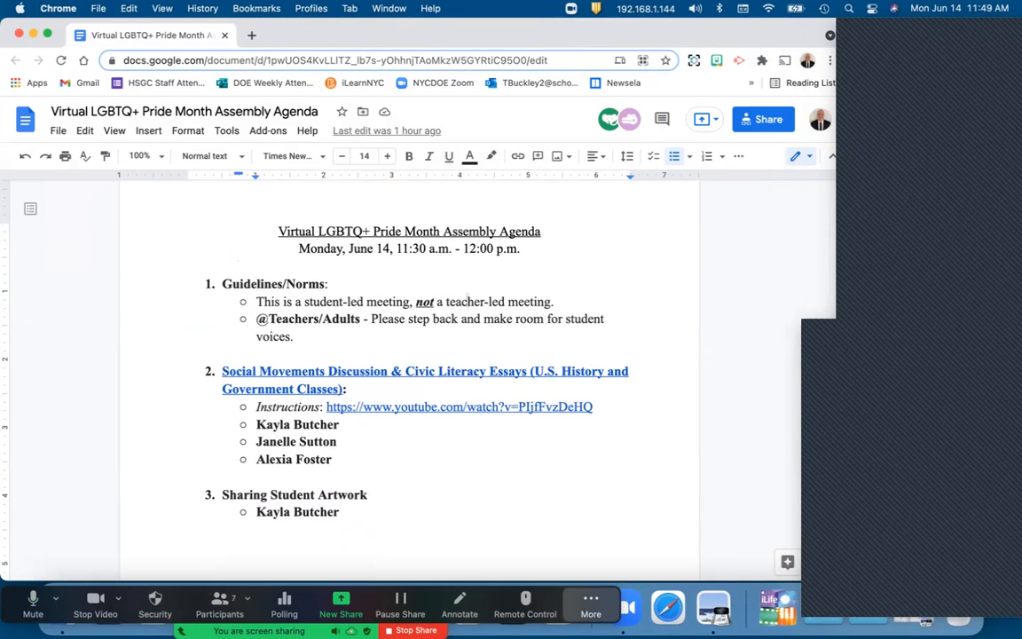
Show the Zoom More menu with Stop Recording over the assembly agenda.
click(589, 603)
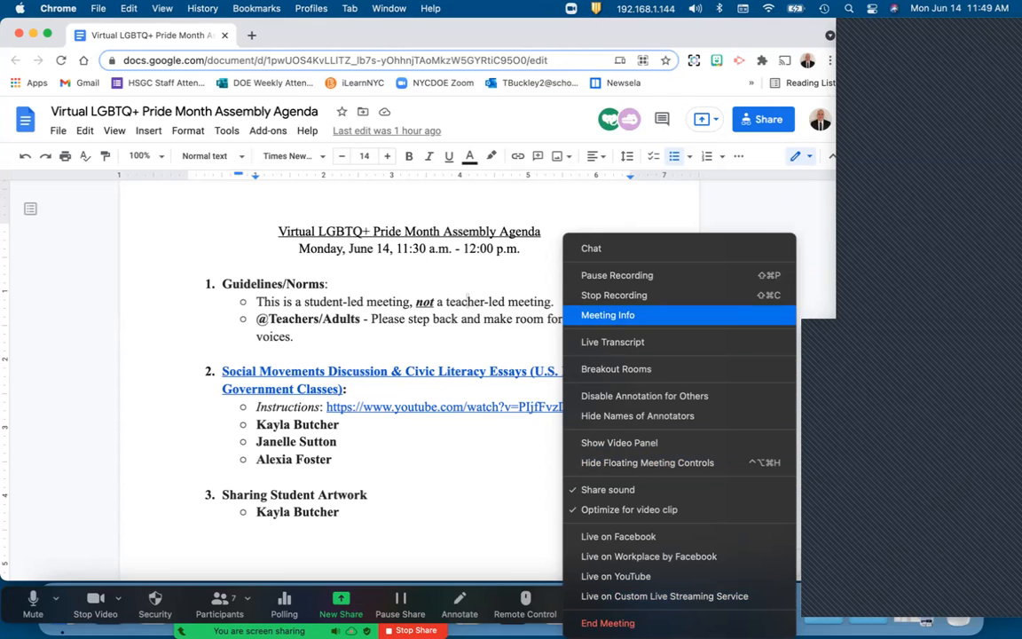
mouse_move(613, 295)
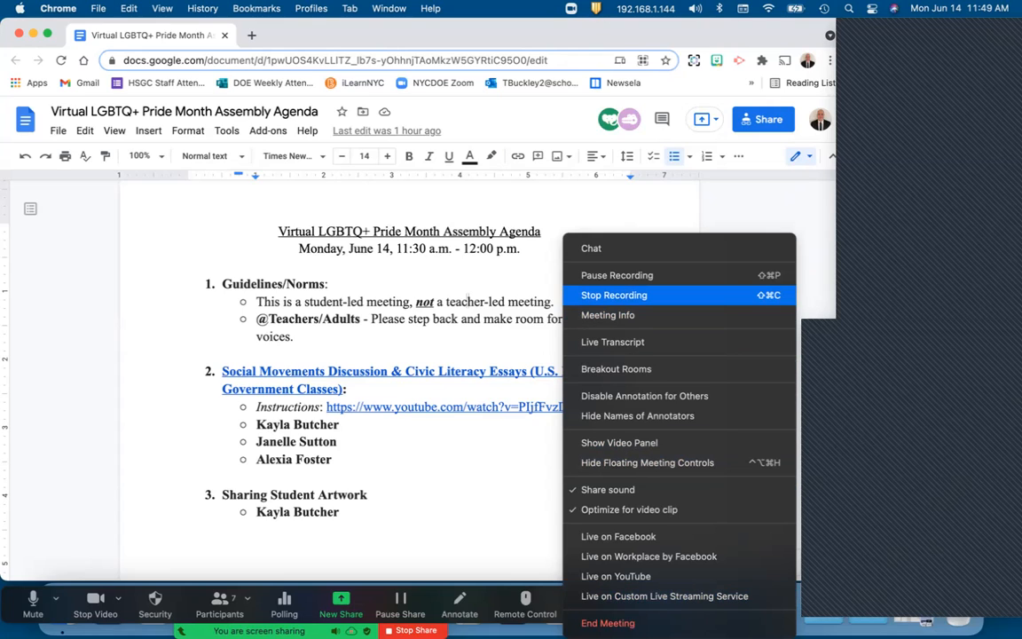